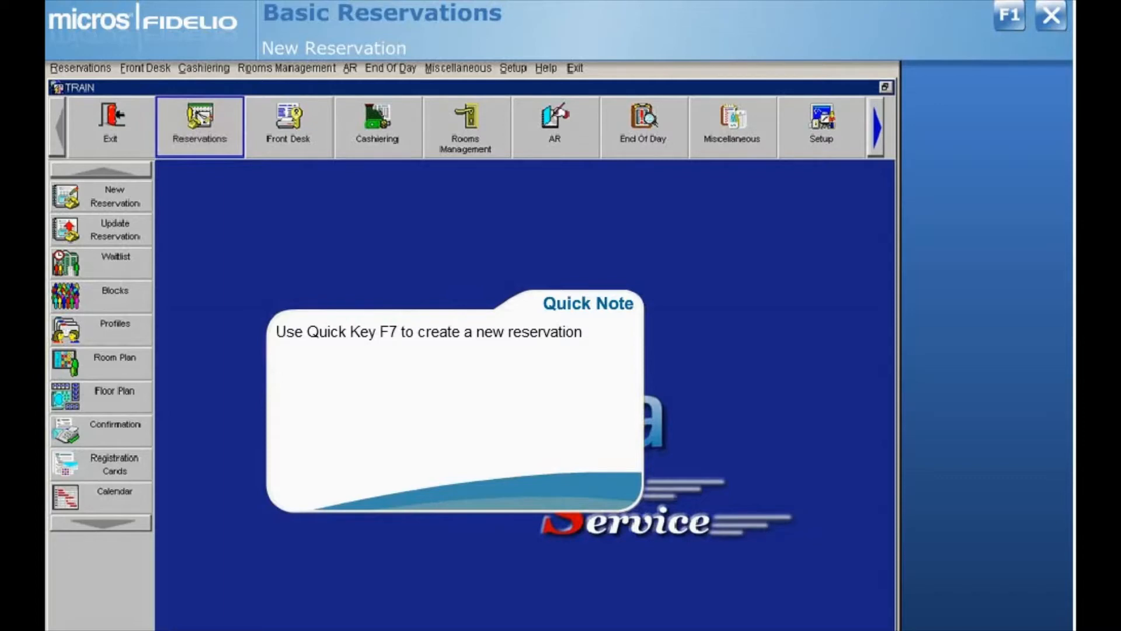
Step: Start a new reservation from the Reservations side panel, bringing up the Rate Query form
left_click(113, 195)
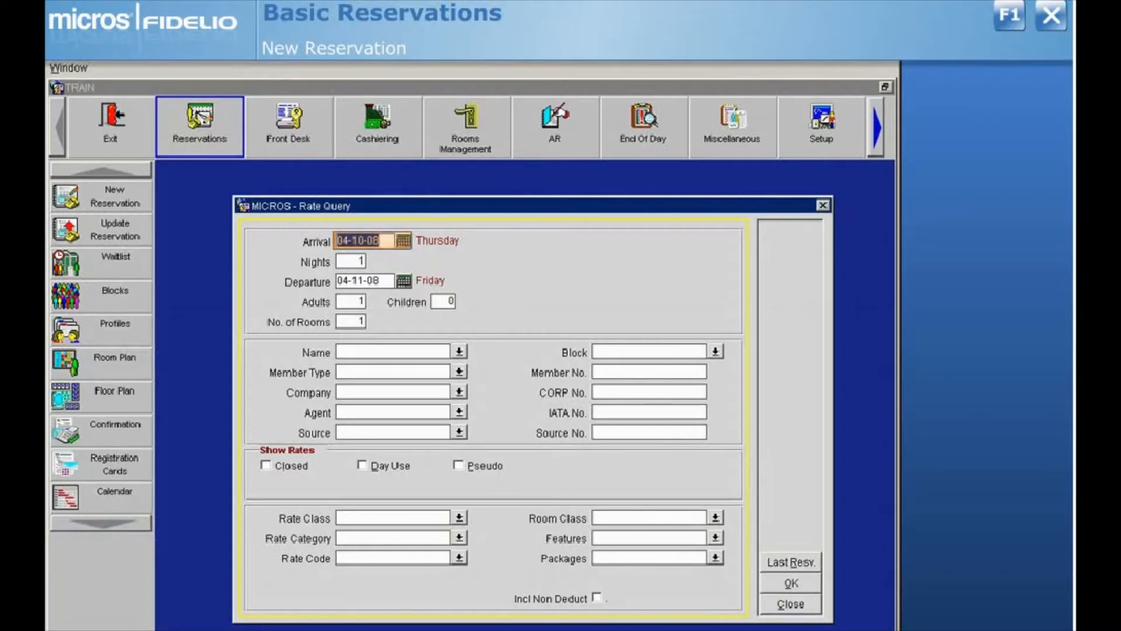
Step: Set arrival 10-03-08 for 2 nights so departure updates to 10-05-08
type("10-03-08")
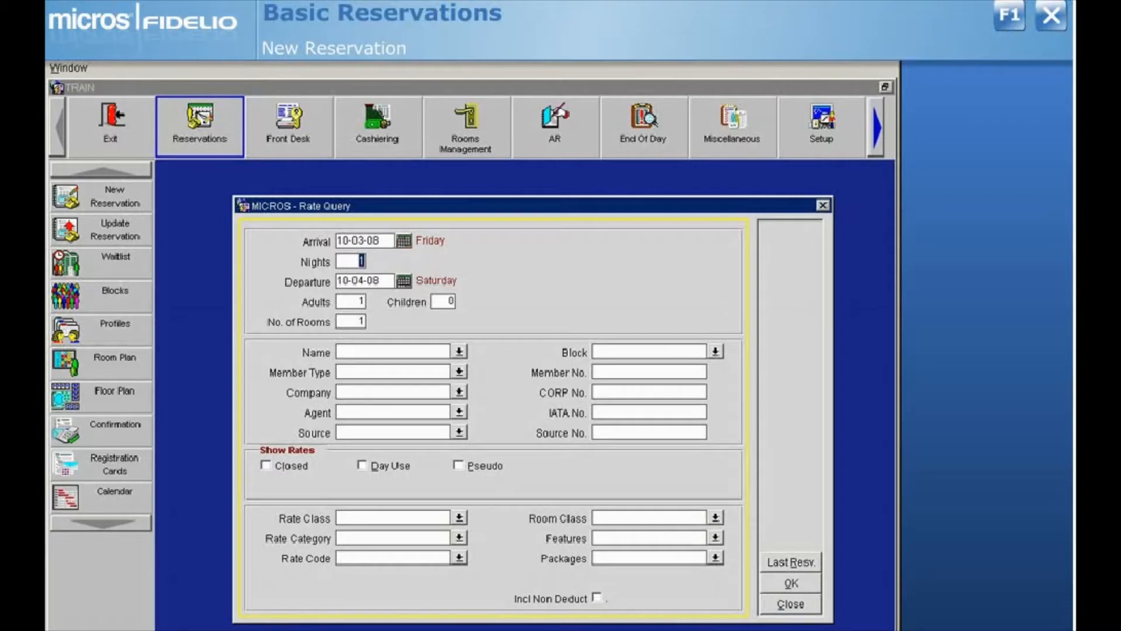
left_click(349, 261)
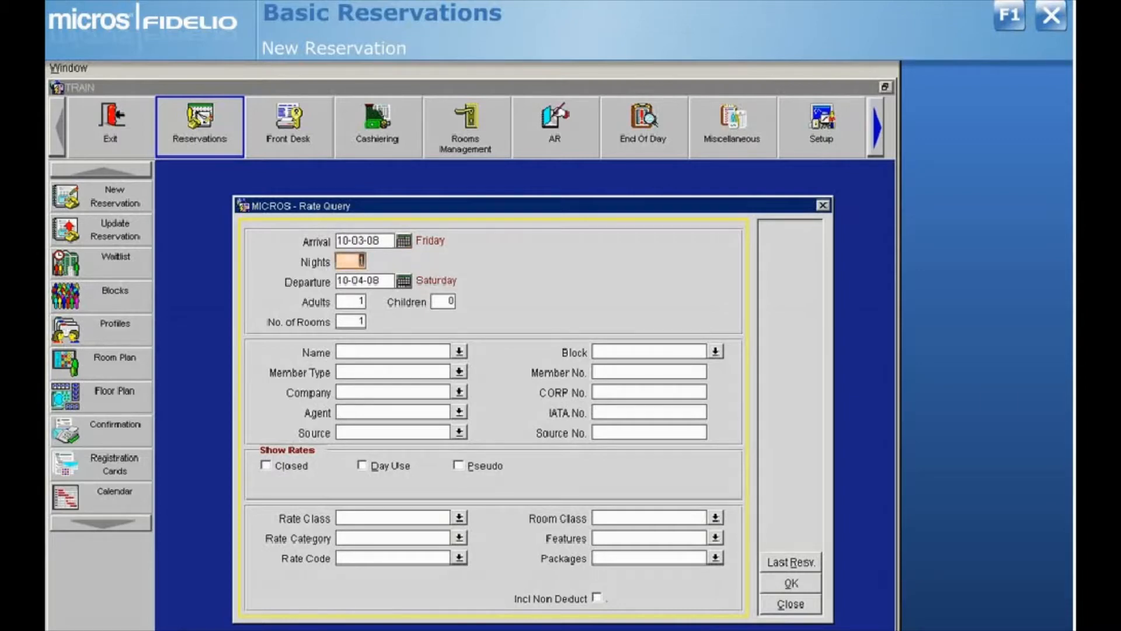
type("2")
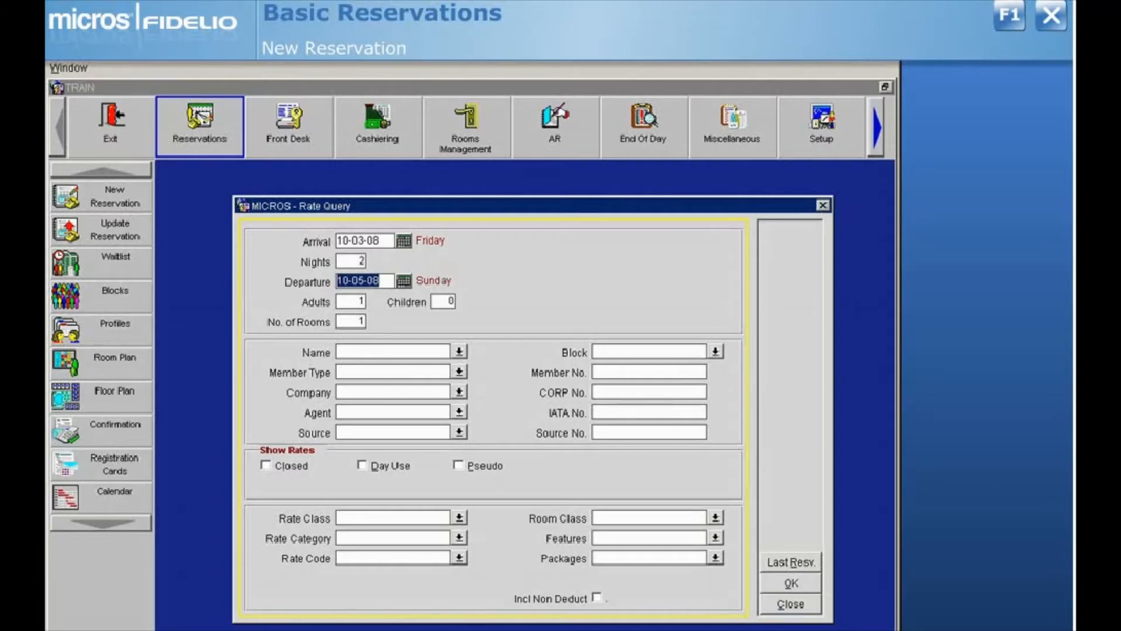
left_click(458, 352)
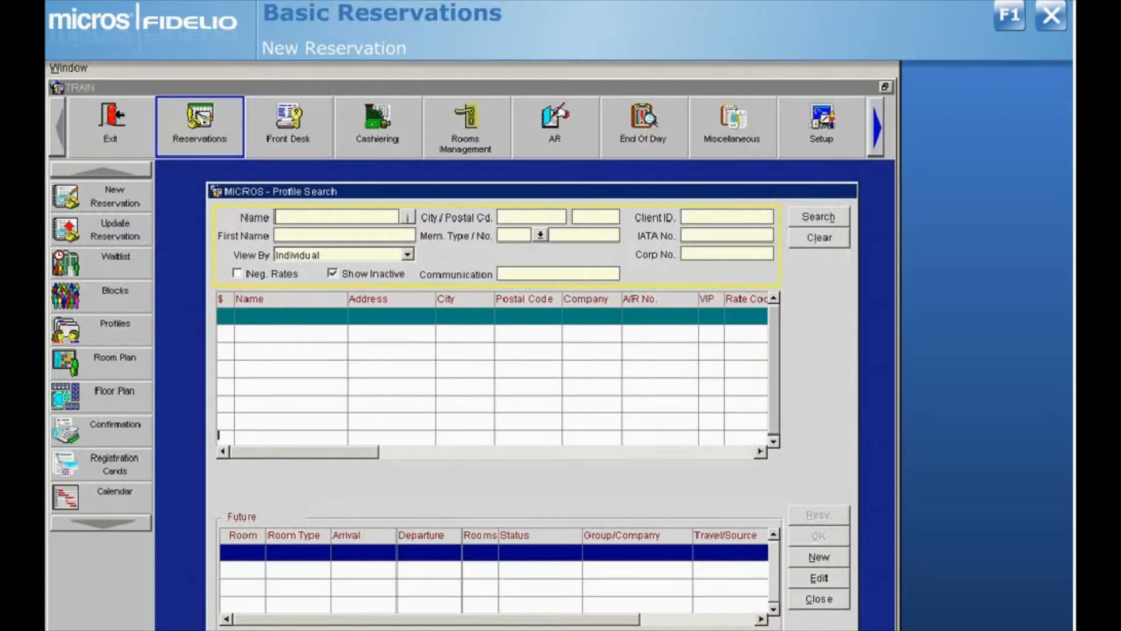
mouse_move(817, 556)
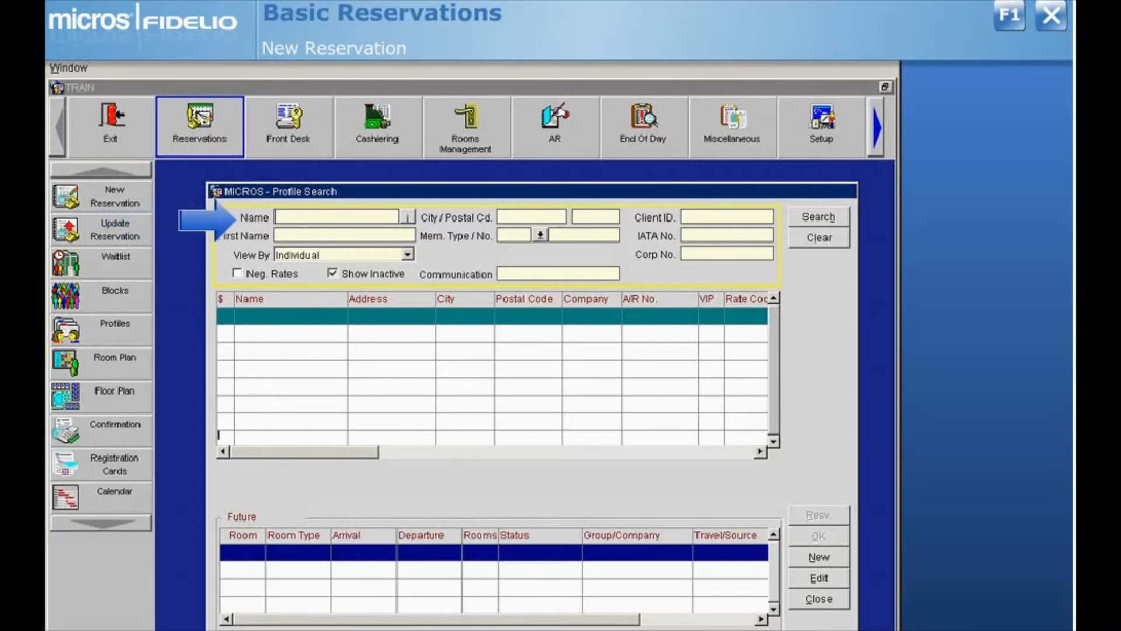
Step: Search guest profiles for the name 'thomas', listing the matching Thomas profiles
left_click(817, 218)
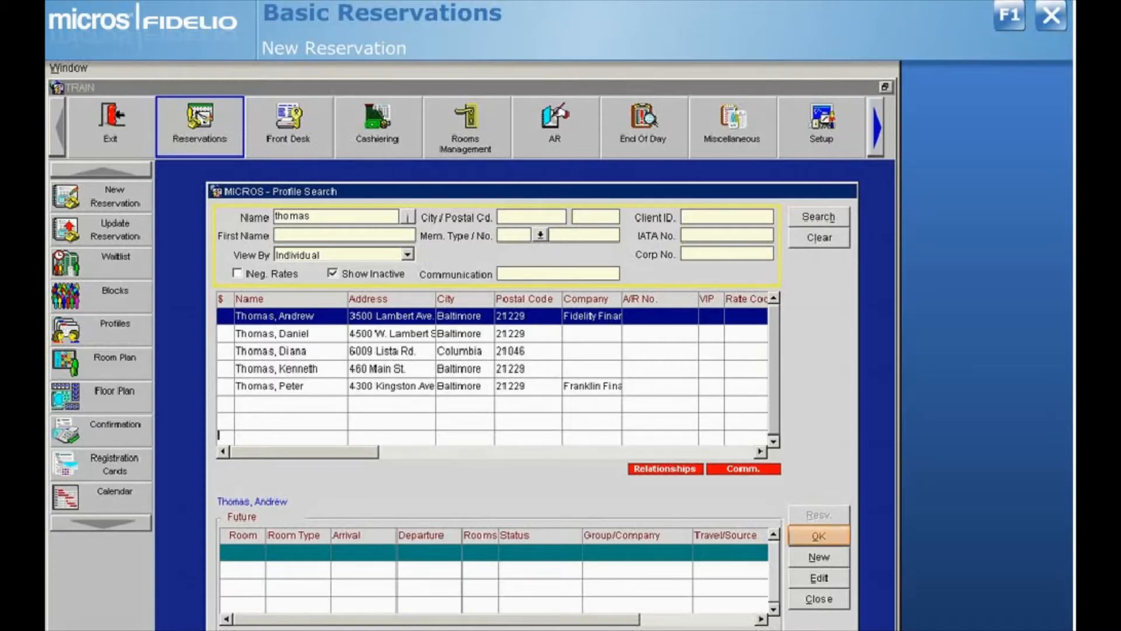
left_click(818, 535)
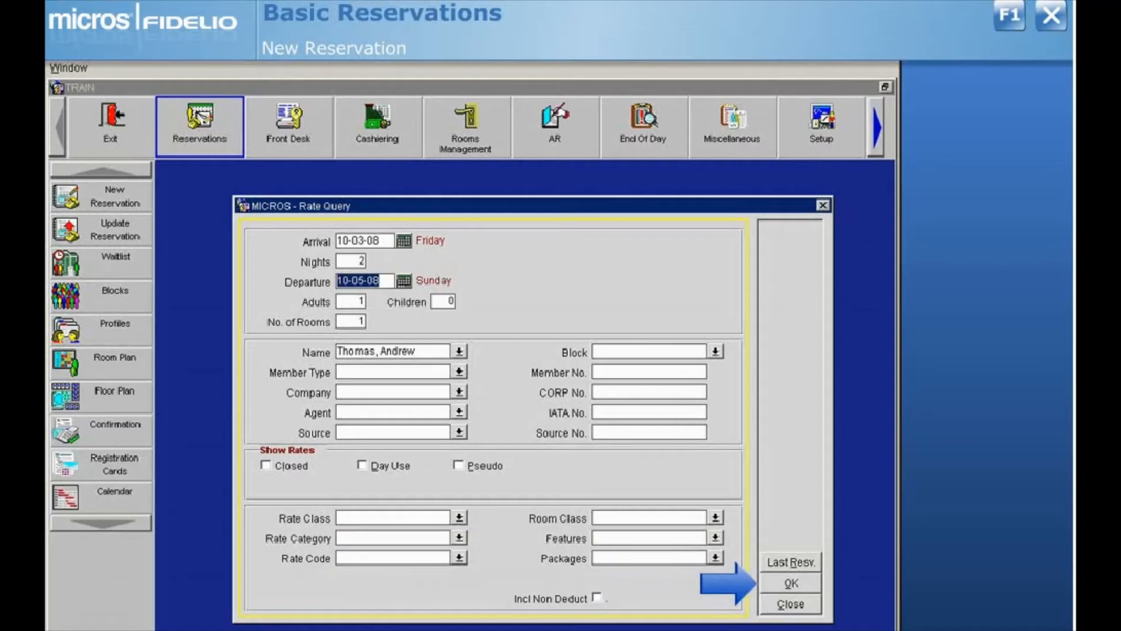
left_click(791, 583)
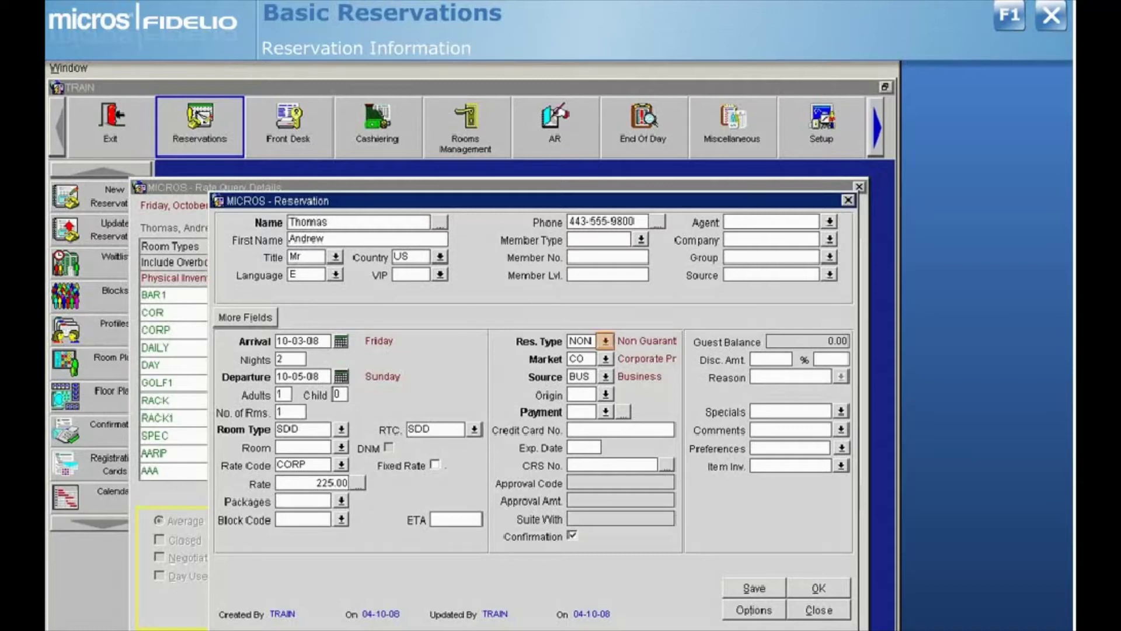
Step: Set the reservation type to CC, Credit Card Guaranteed
left_click(605, 340)
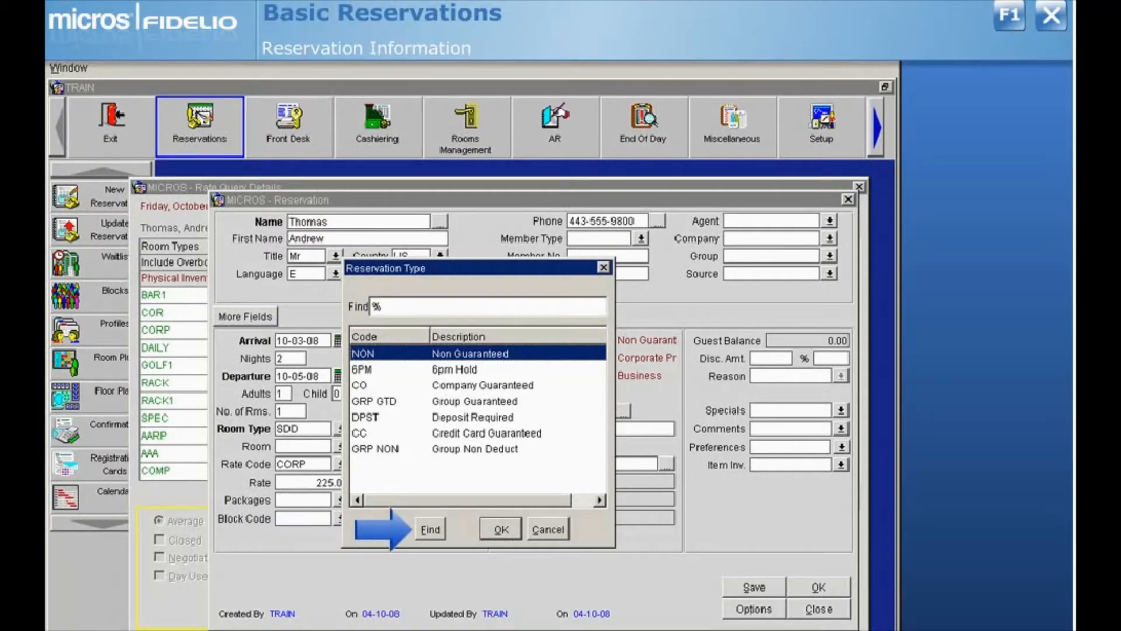
left_click(486, 432)
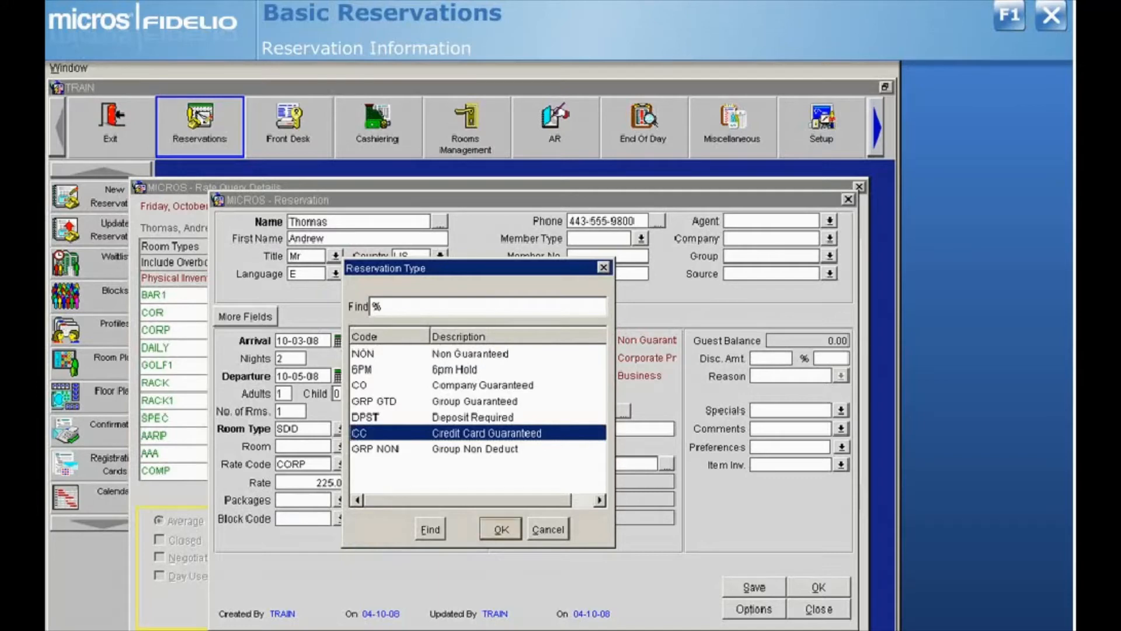
left_click(500, 528)
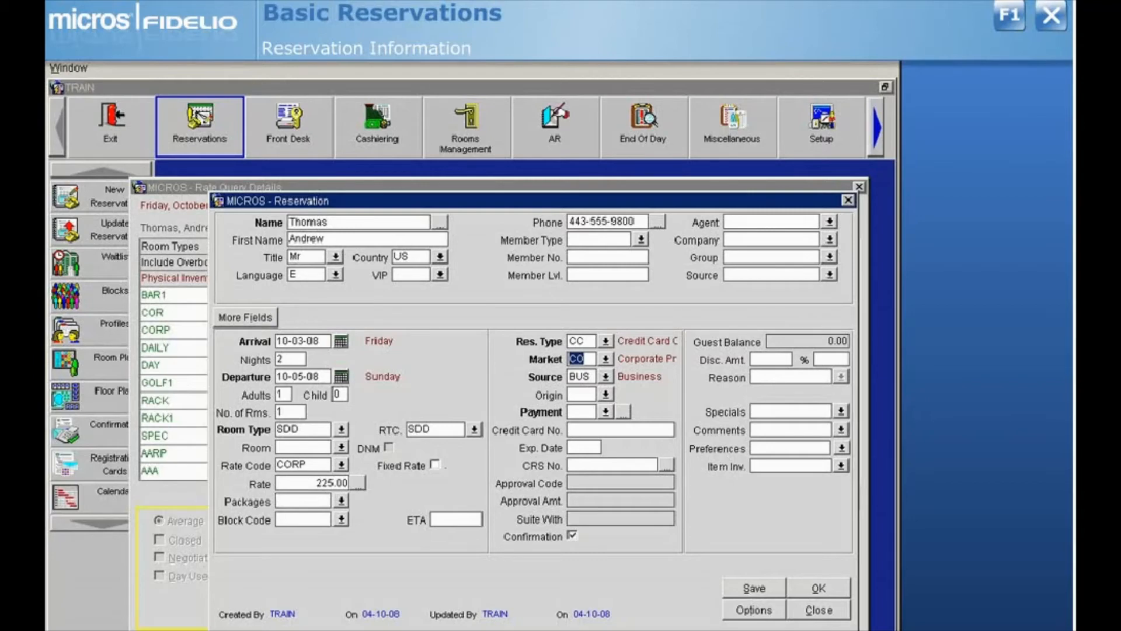
Step: Set market to PP Preferred Rate and source to BUS Business
left_click(605, 359)
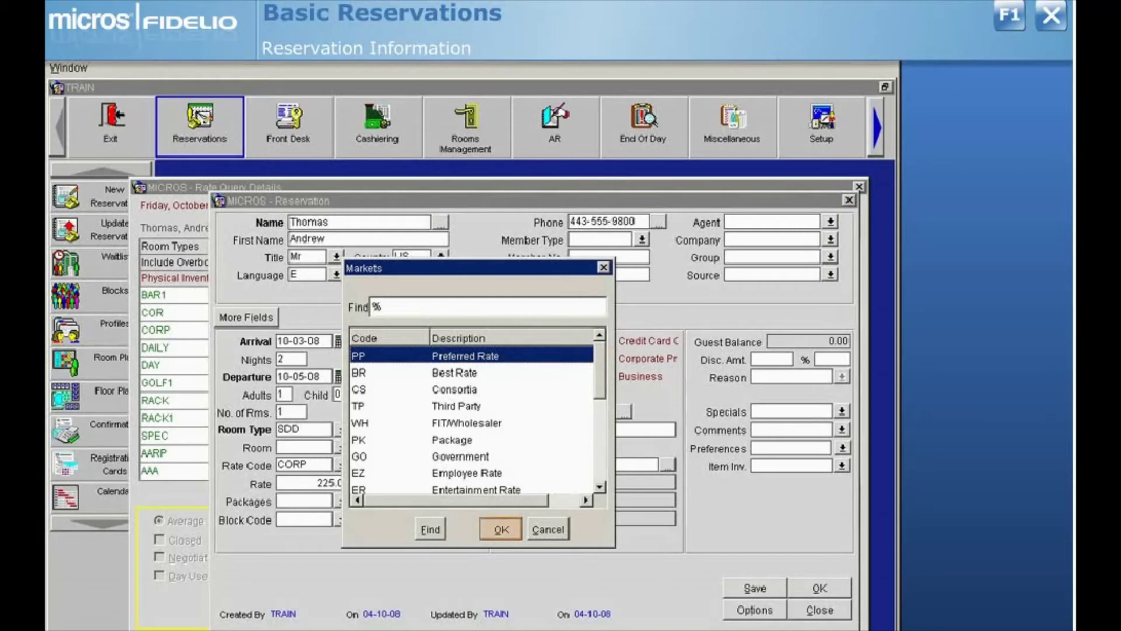
left_click(500, 528)
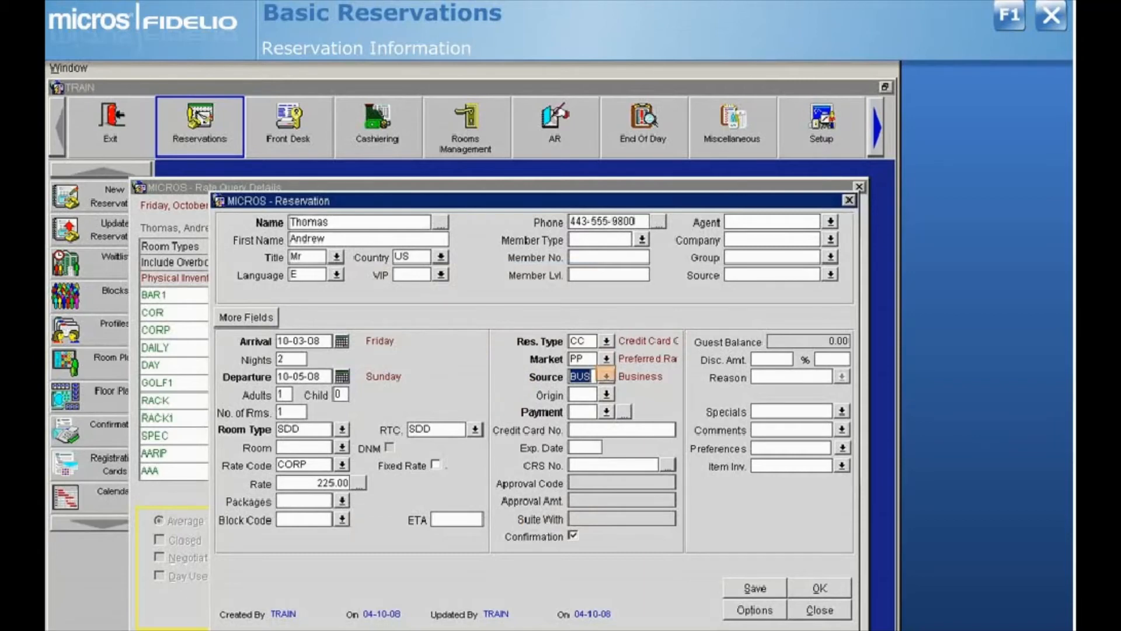
left_click(605, 375)
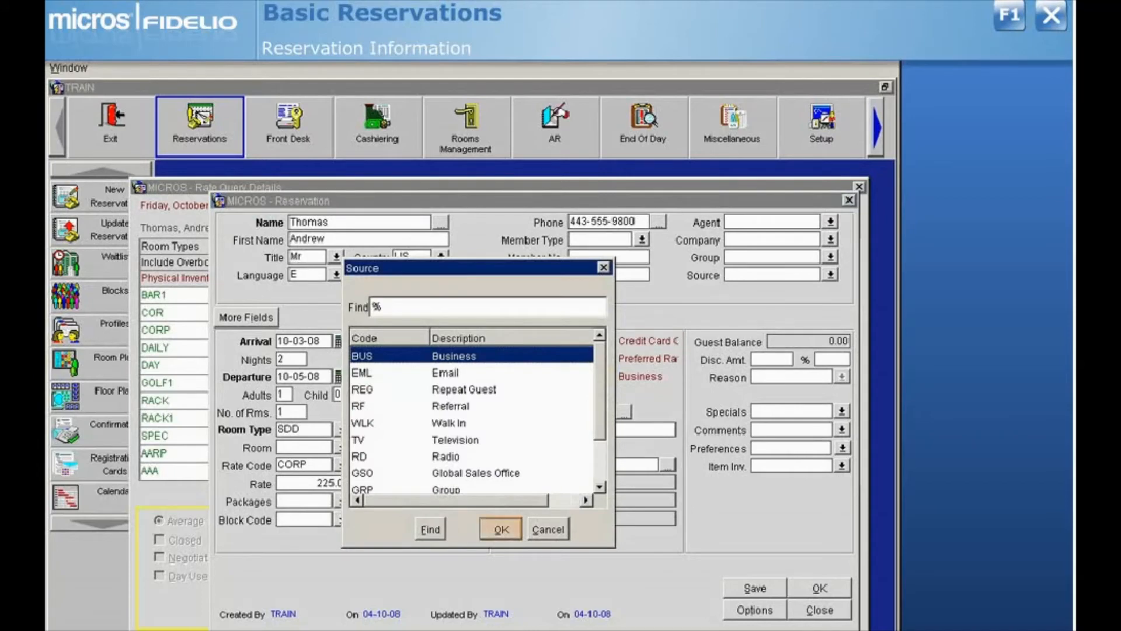
left_click(500, 529)
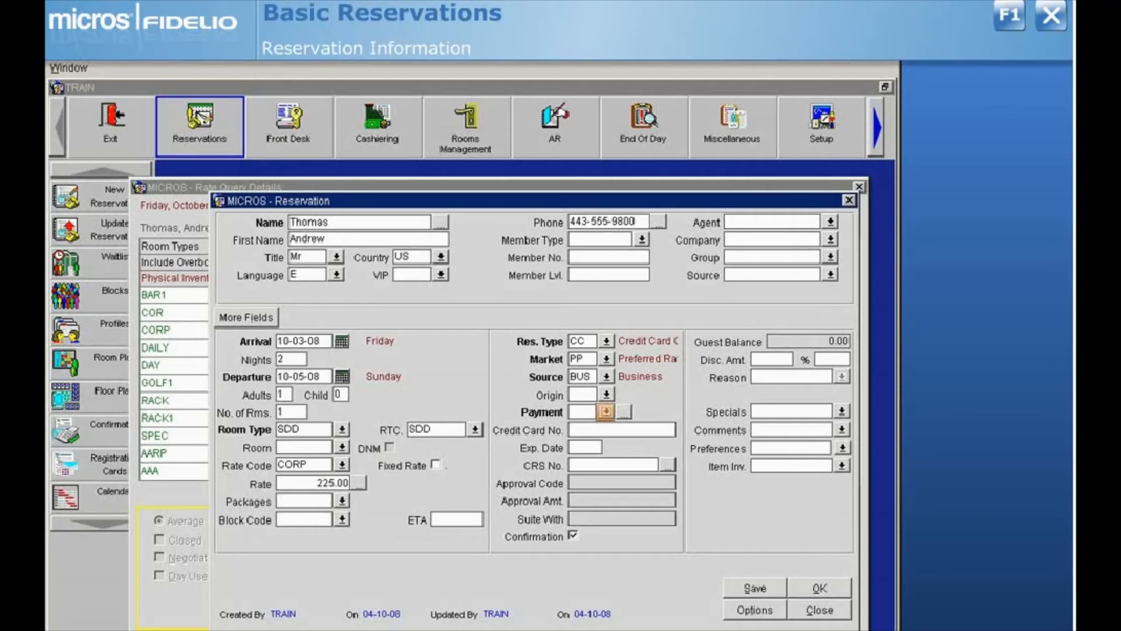
Step: Set payment to Visa, then bring up the list of special request codes
left_click(603, 411)
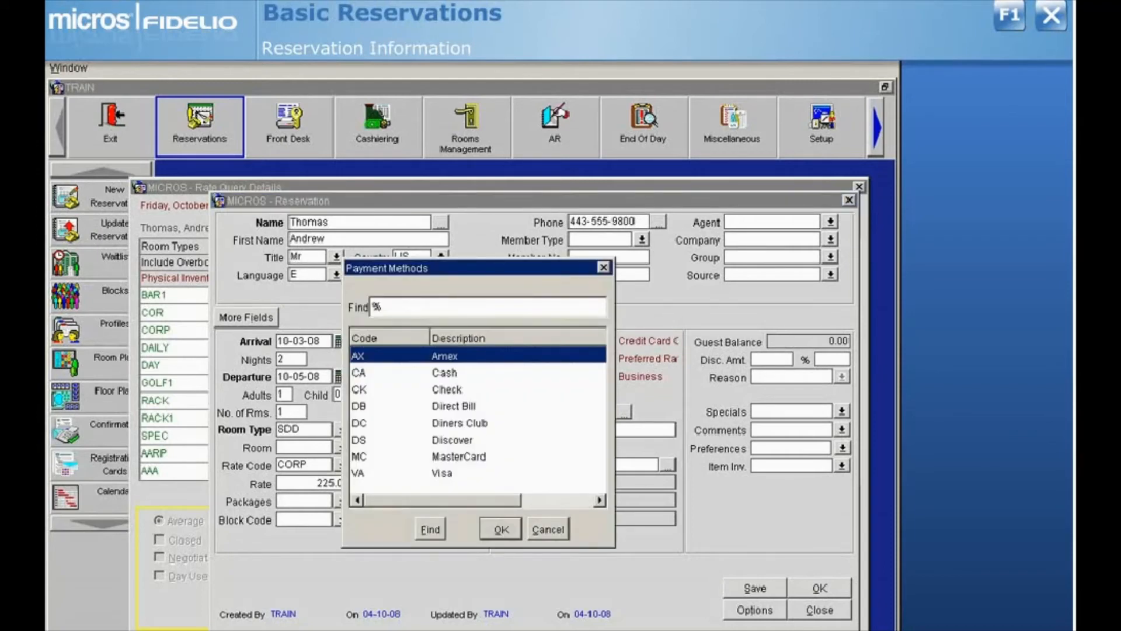
left_click(498, 528)
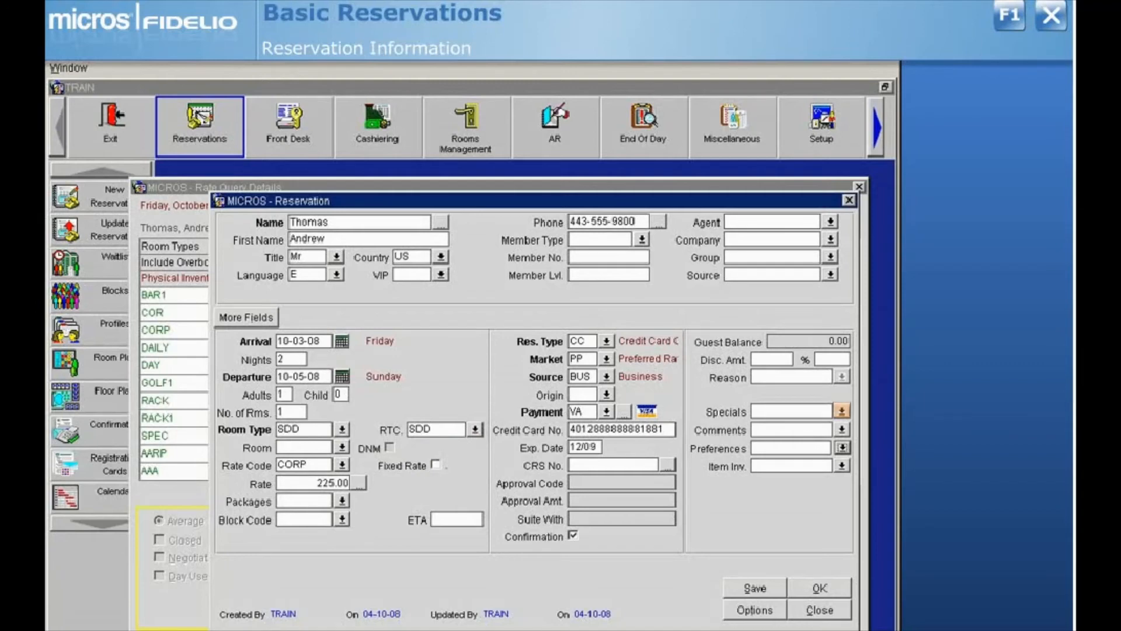
left_click(842, 411)
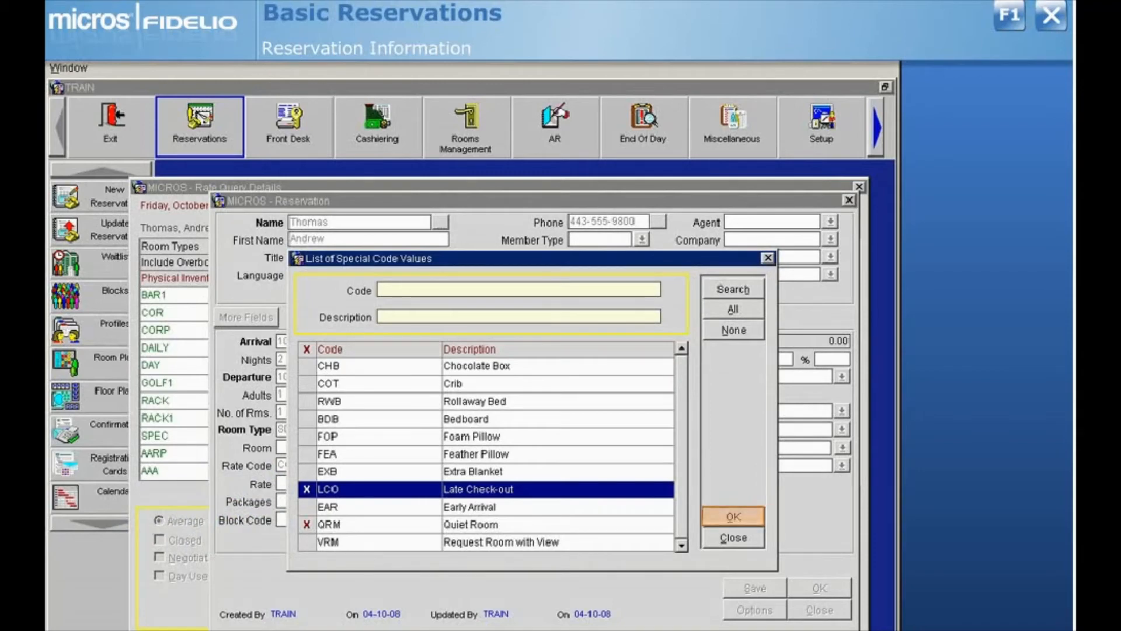
Step: Add LCO Late Check-out and QRM Quiet Room specials, attaching them to the profile
left_click(731, 515)
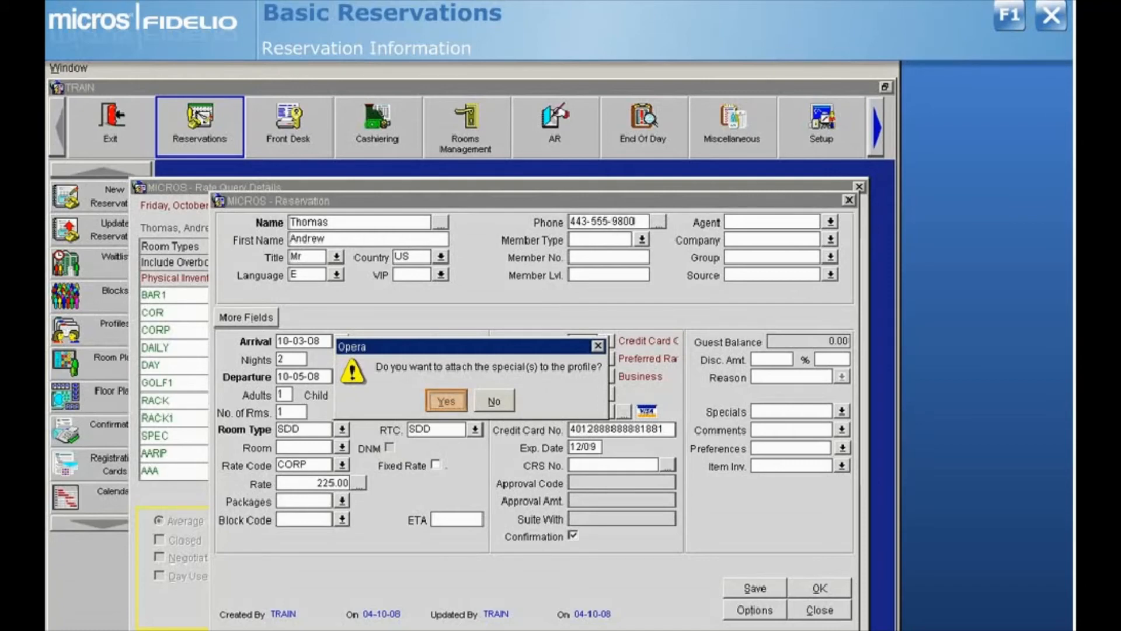
left_click(445, 400)
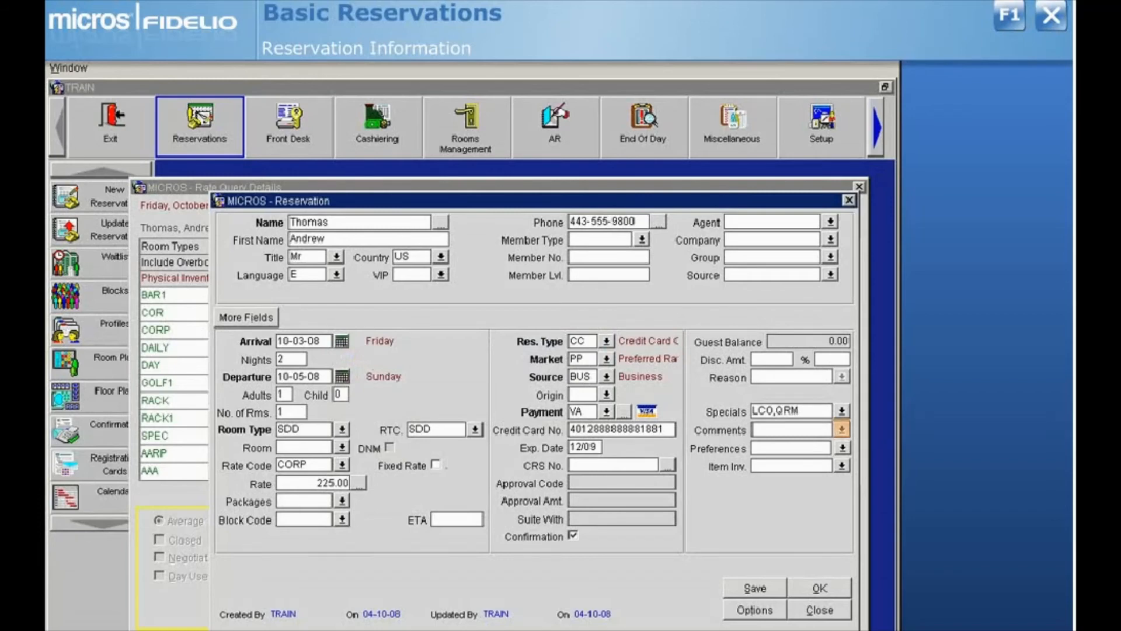
left_click(843, 430)
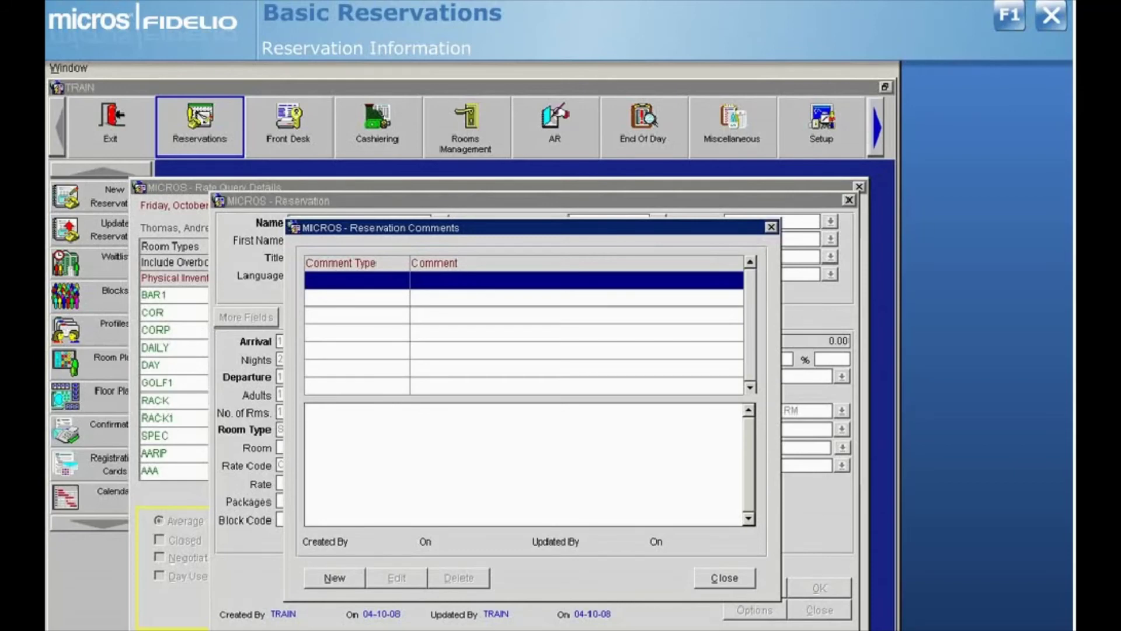
Step: Save a RESERVATION-type comment 'Guest travels with a pet.' and close the comments window
left_click(334, 577)
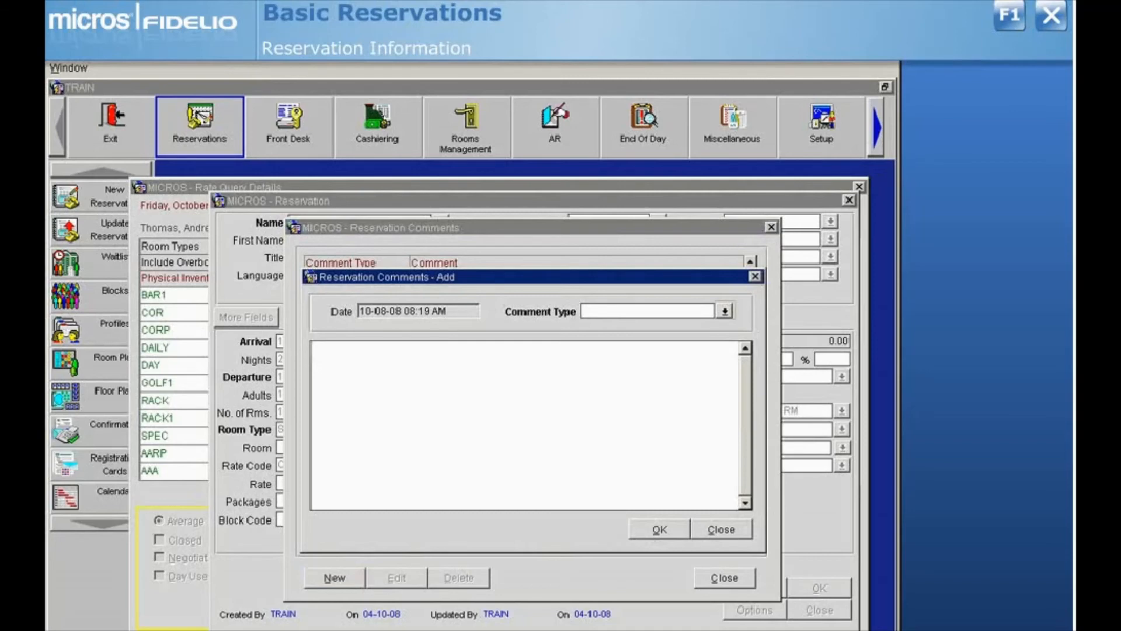
left_click(723, 311)
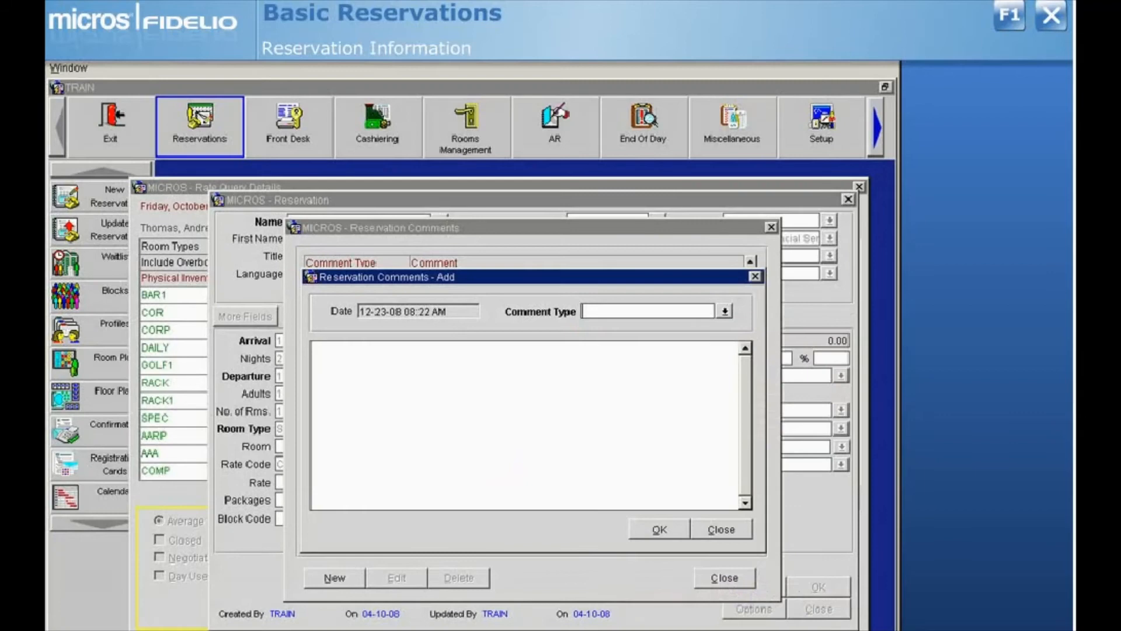
type("Guest travels with a pet.")
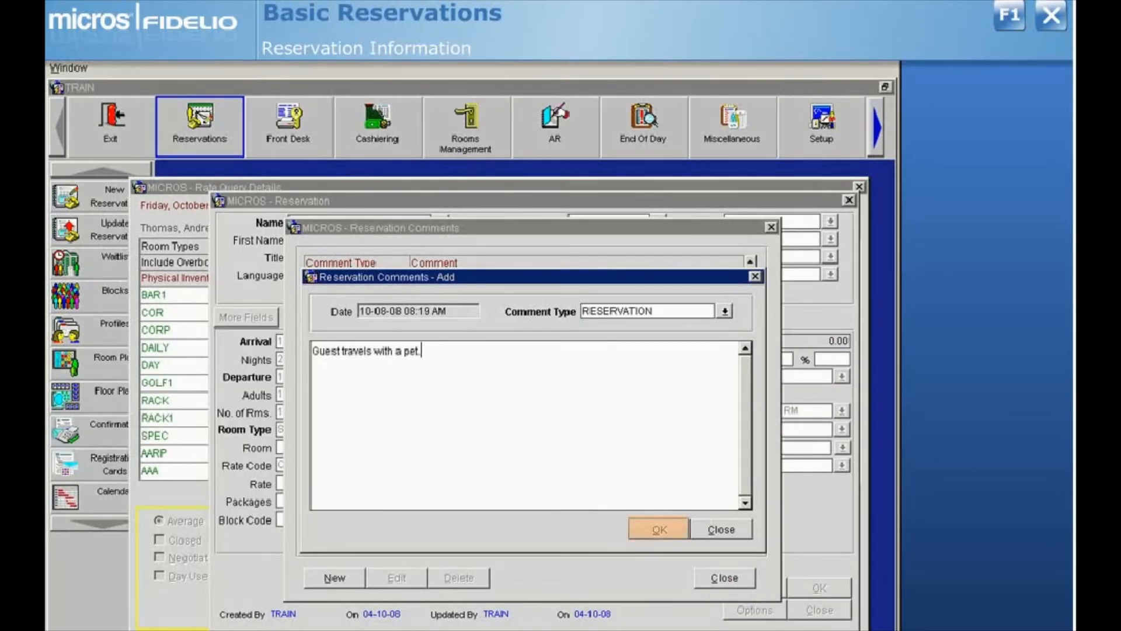
left_click(657, 529)
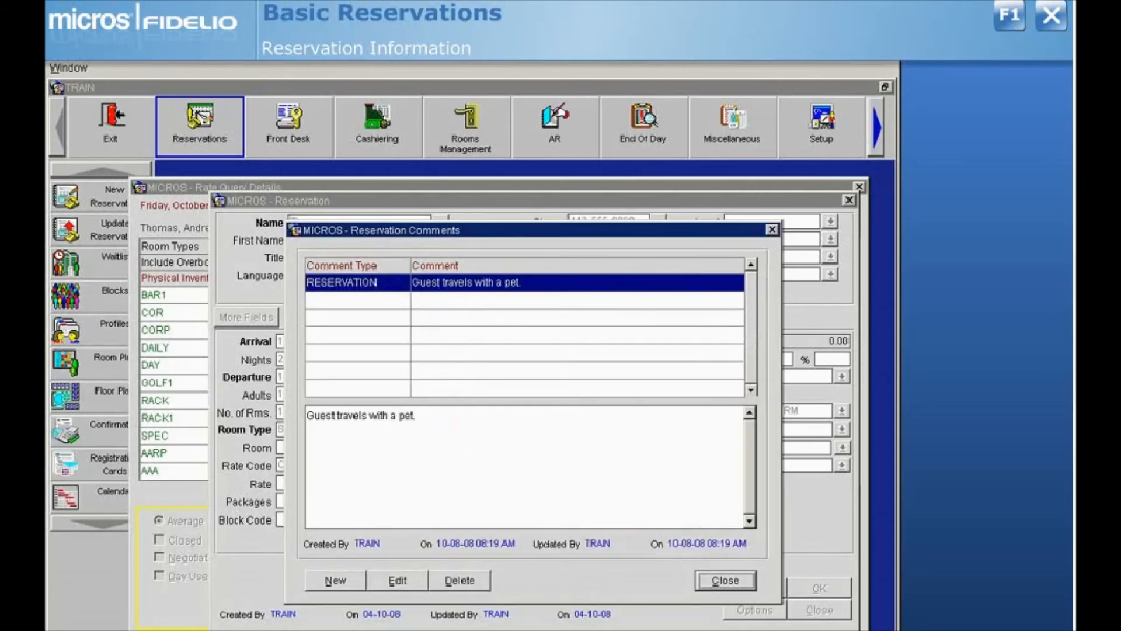
mouse_move(724, 580)
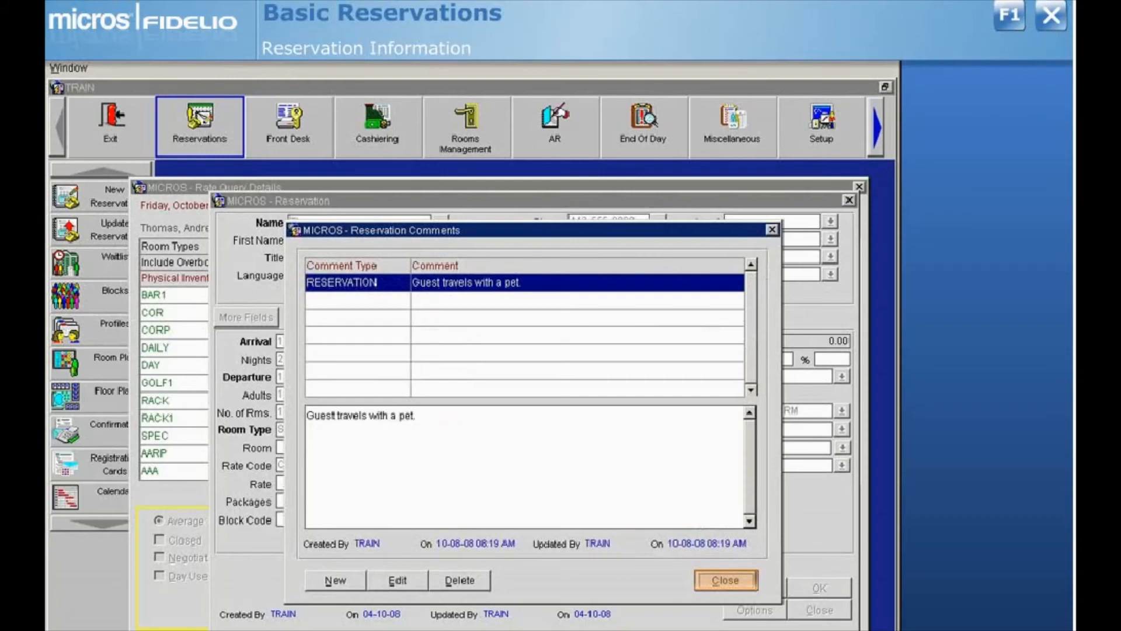
left_click(724, 581)
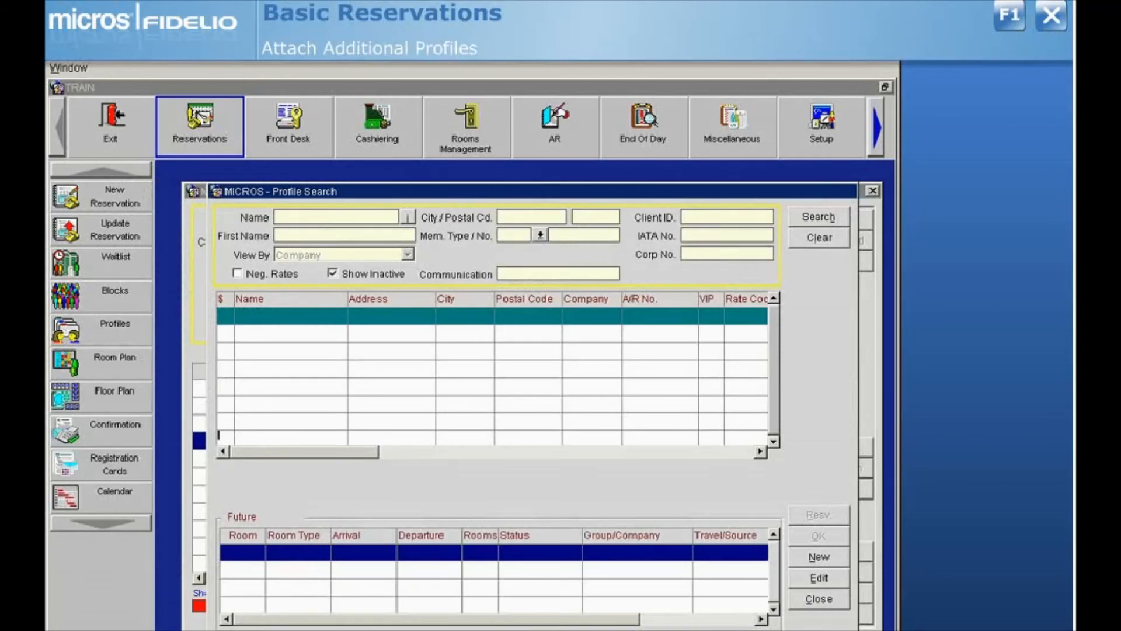
Step: Search profiles for 'fidelity' to attach Fidelity Financial Services as the company
type("fidelity")
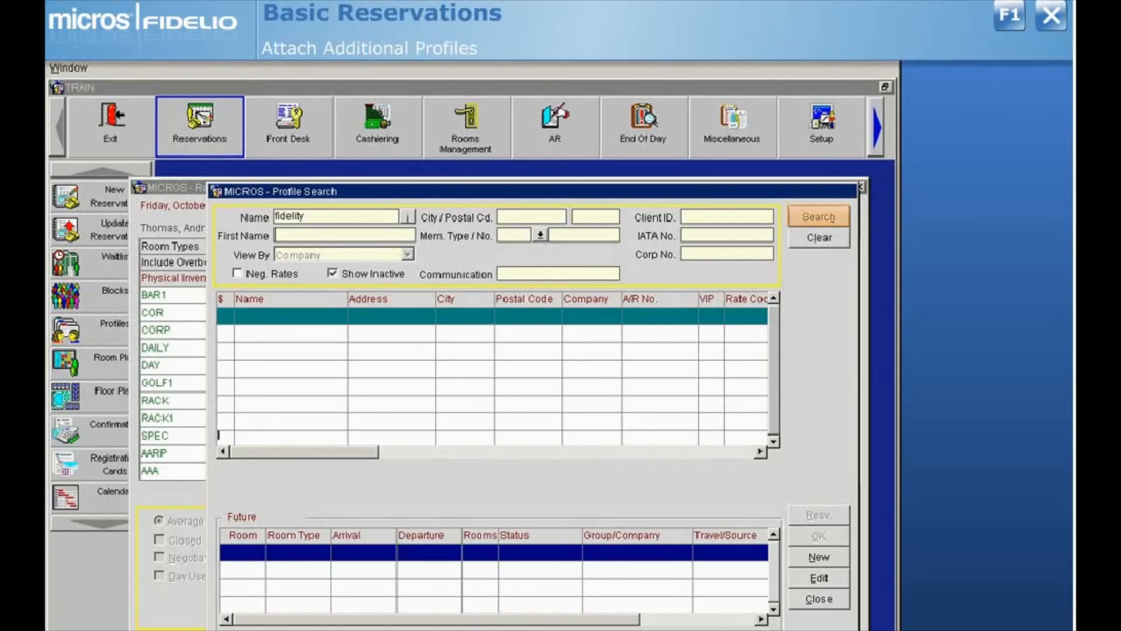
left_click(818, 216)
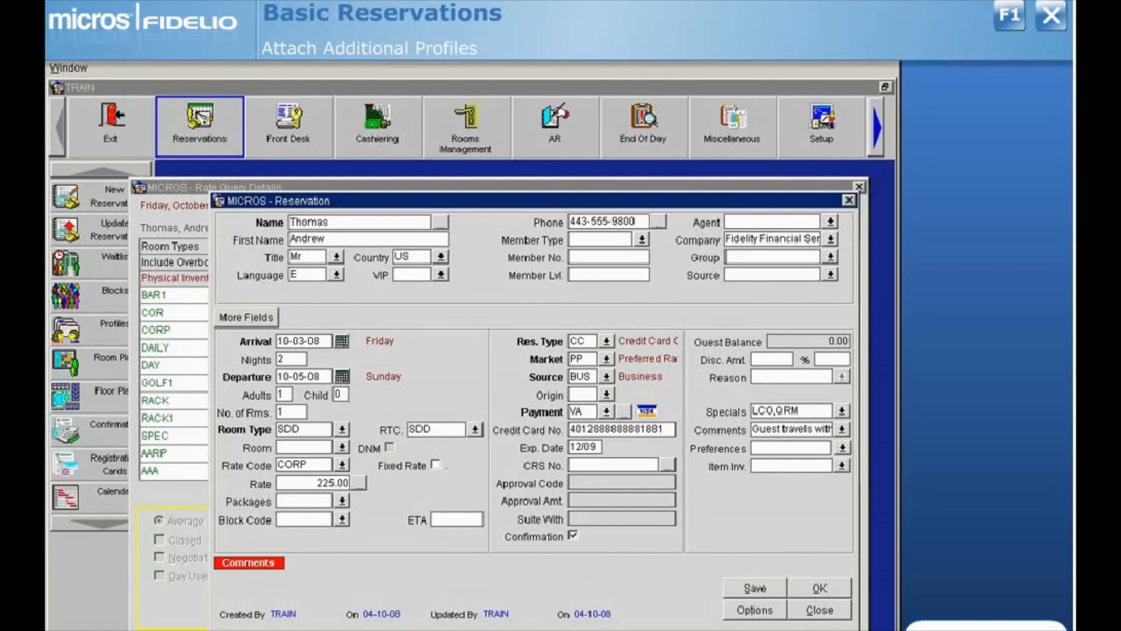
left_click(753, 610)
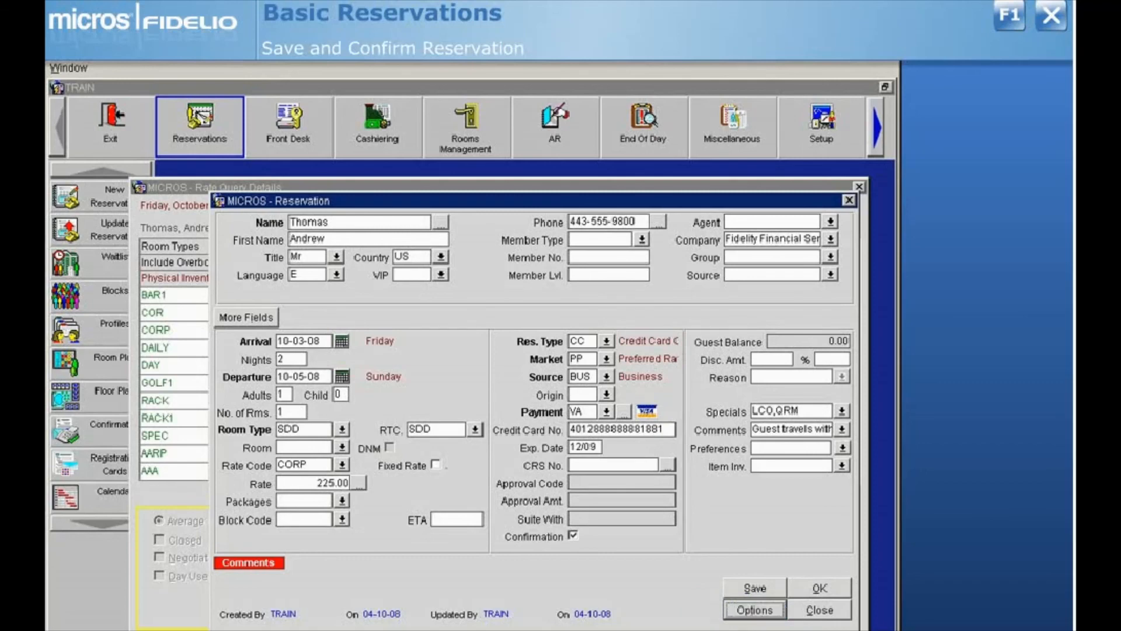
left_click(818, 588)
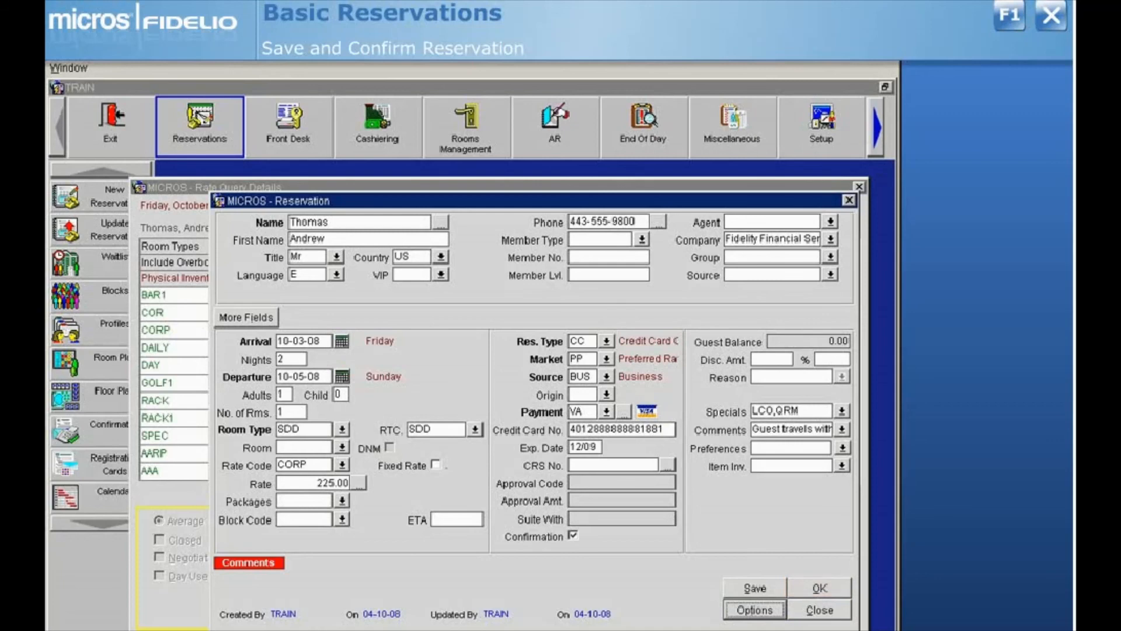
left_click(753, 587)
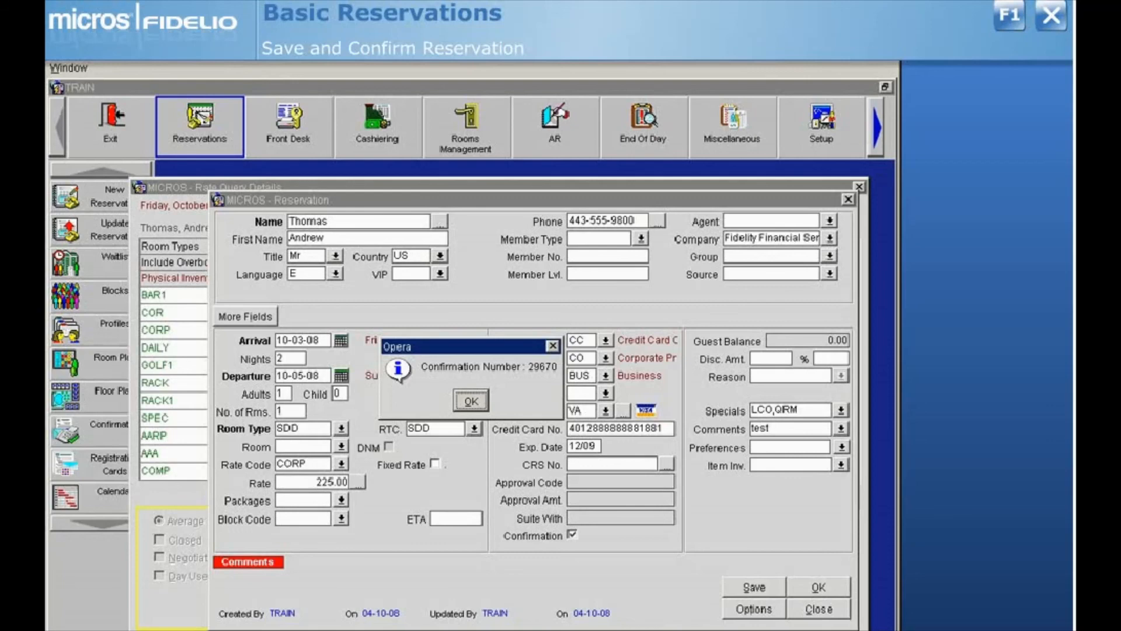
left_click(470, 399)
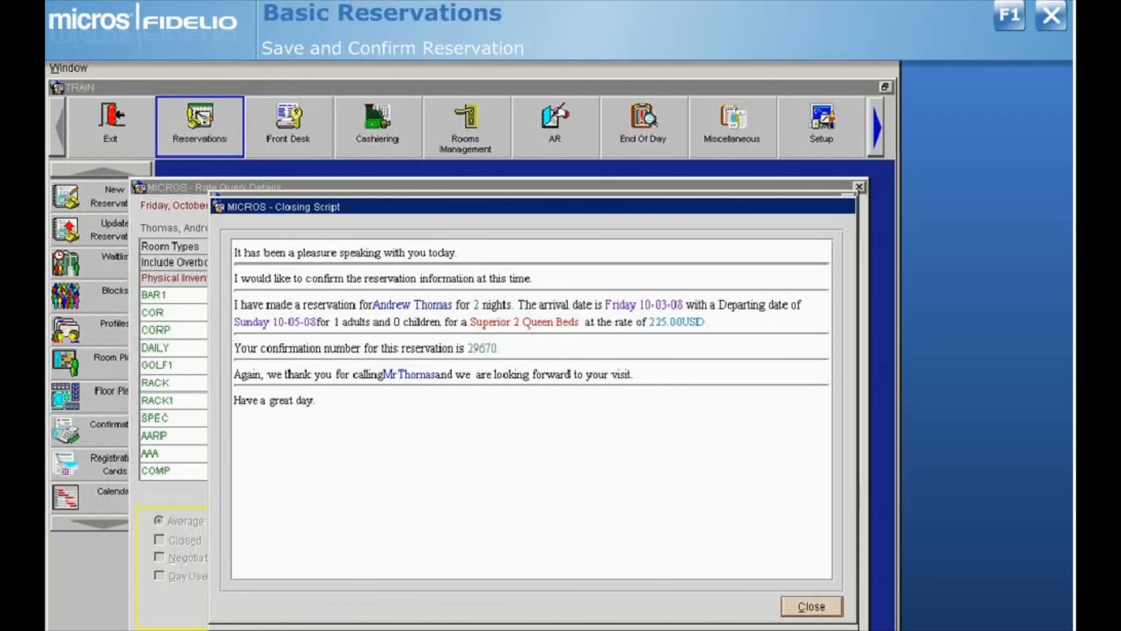
left_click(811, 606)
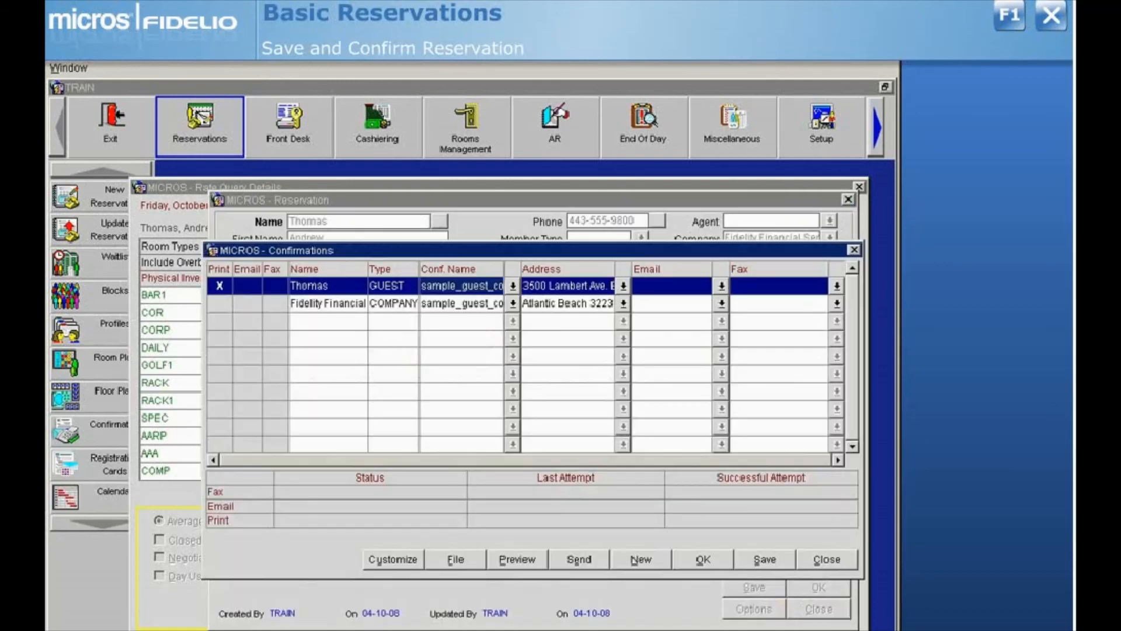